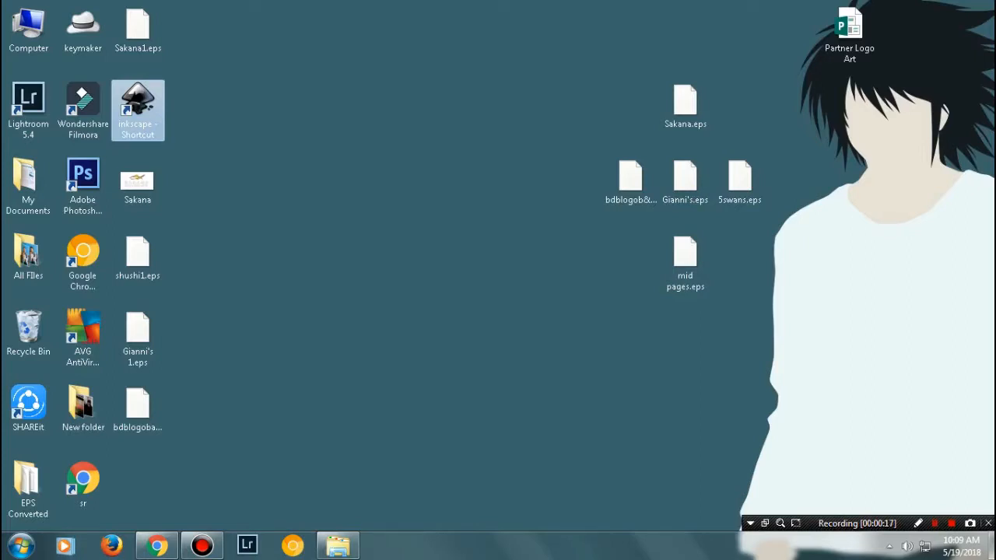
# Launch Inkscape, dismiss the failed EPS load error and close the empty document.
pyautogui.doubleClick(138, 101)
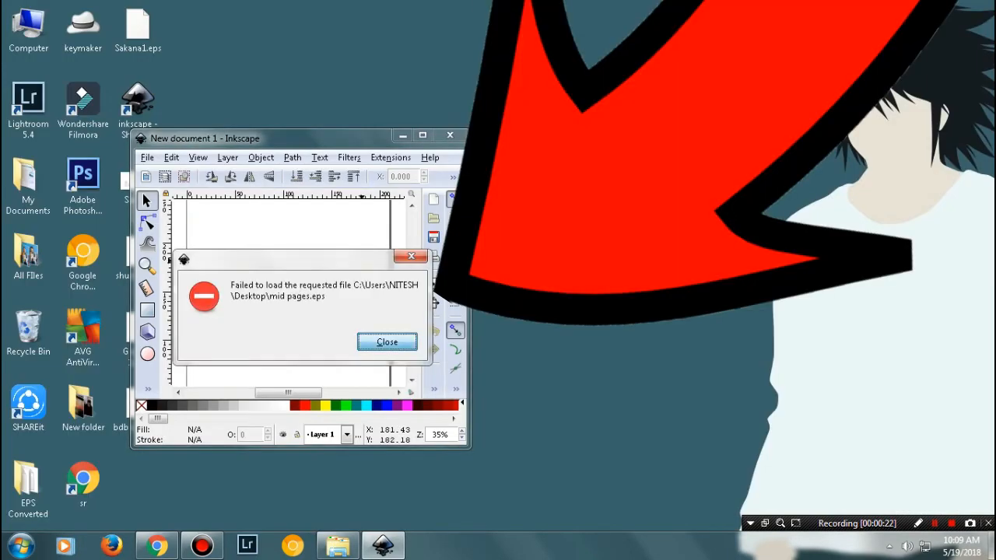
pyautogui.click(386, 341)
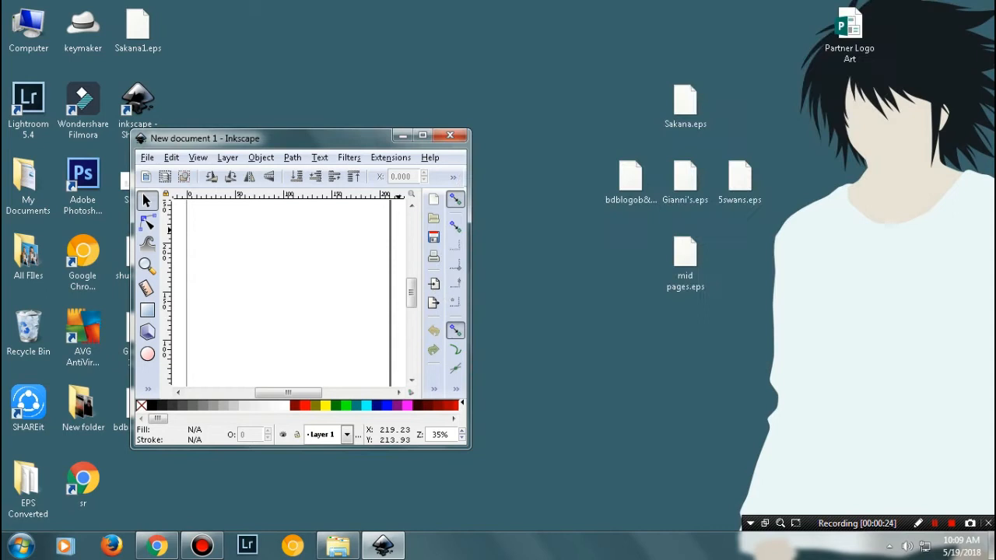
pyautogui.click(450, 135)
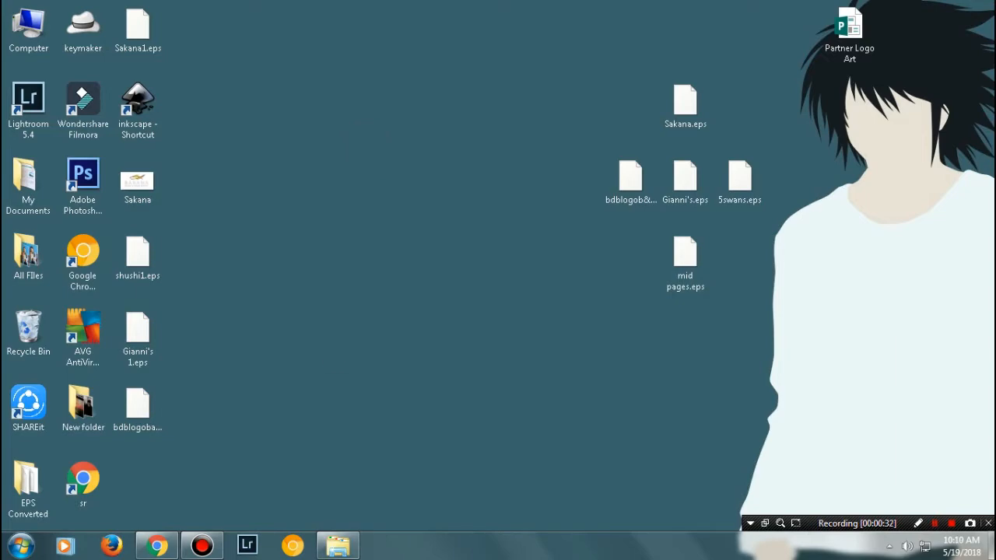
# Download the 32-bit Windows AGPL Ghostscript 9.23 release and run gs923w32.exe from Chrome downloads.
pyautogui.click(156, 542)
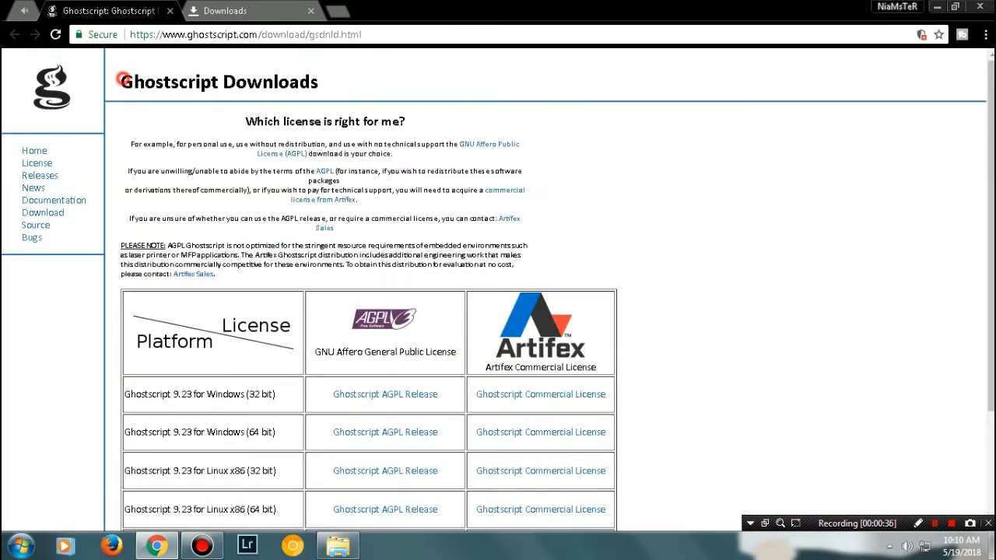
pyautogui.scroll(-3)
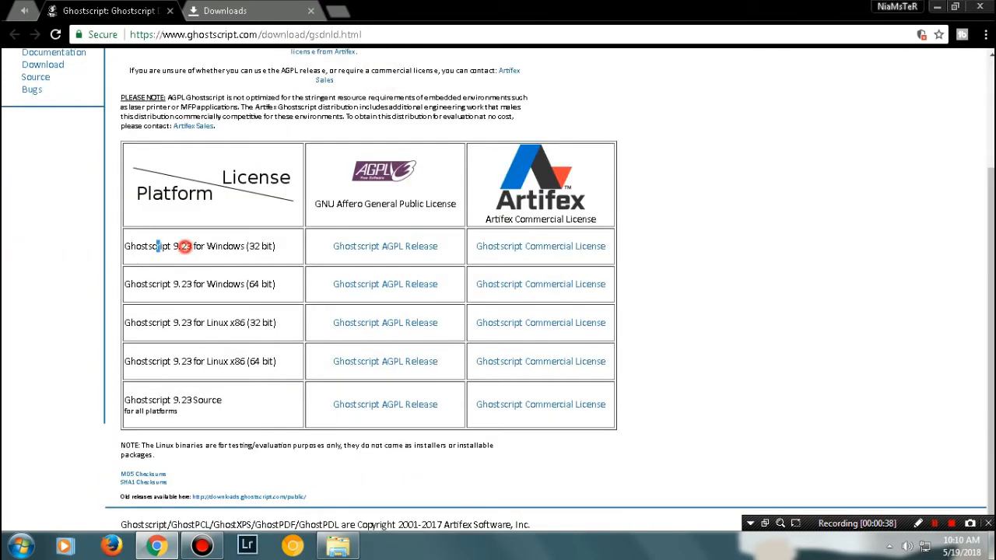
pyautogui.doubleClick(249, 361)
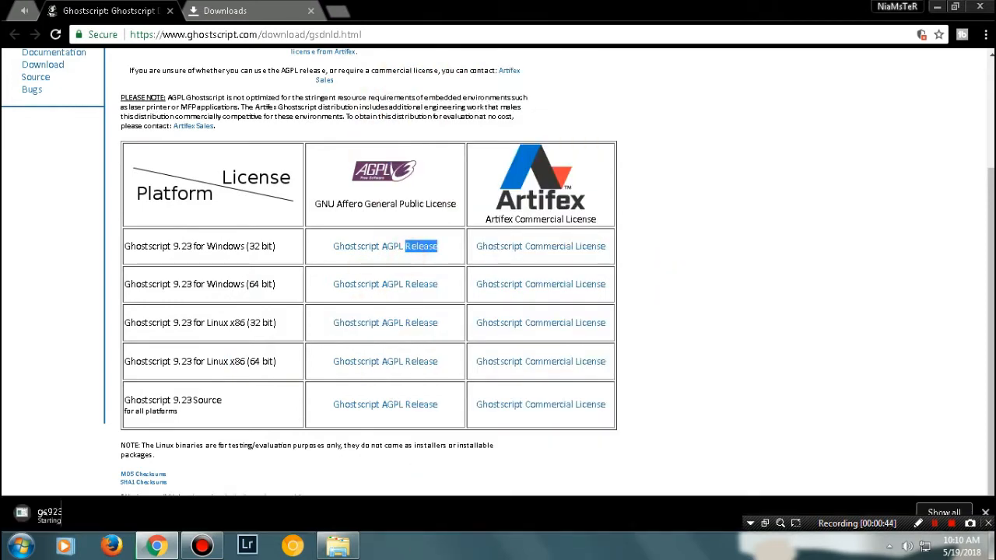
pyautogui.click(230, 11)
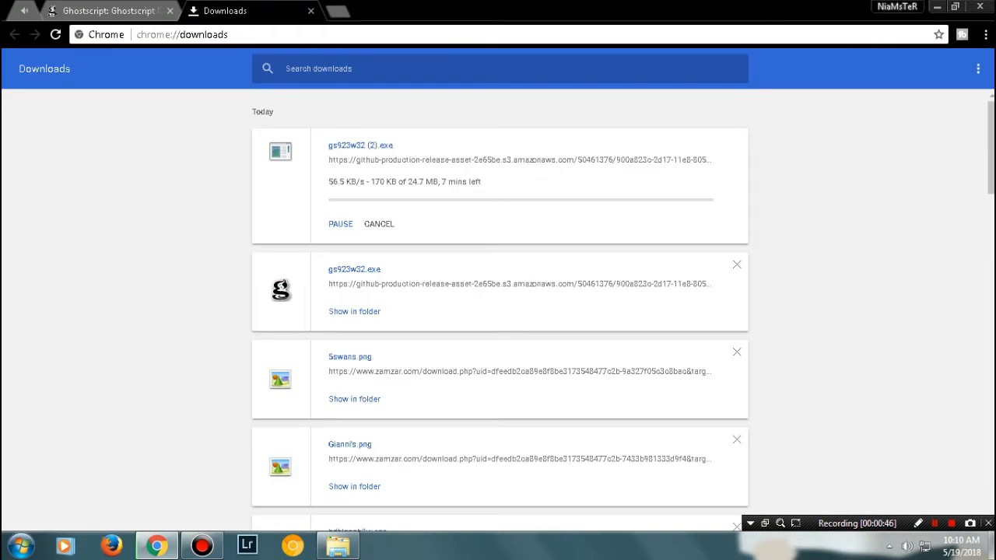
pyautogui.click(379, 224)
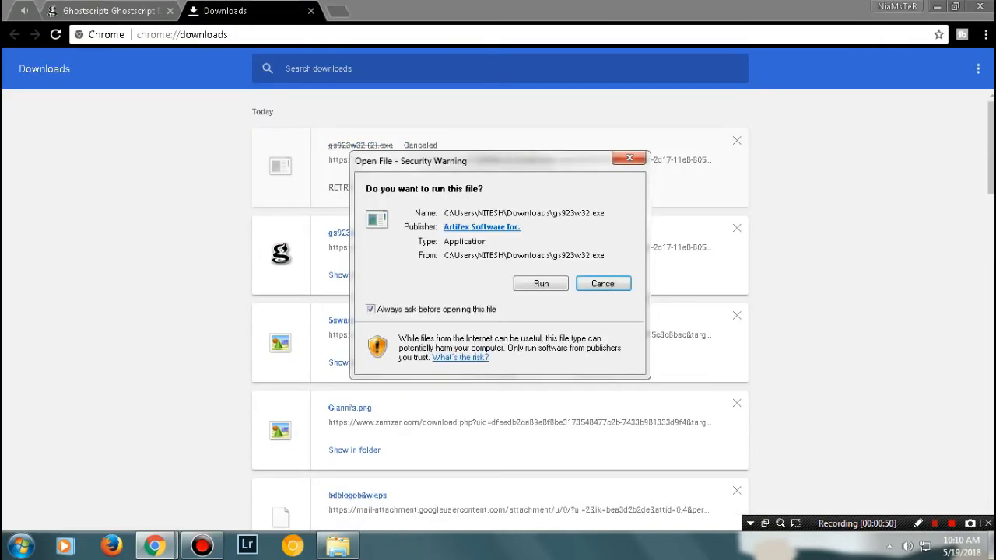
# Run the Ghostscript installer, accept the license, and finish setup without the readme.
pyautogui.click(540, 283)
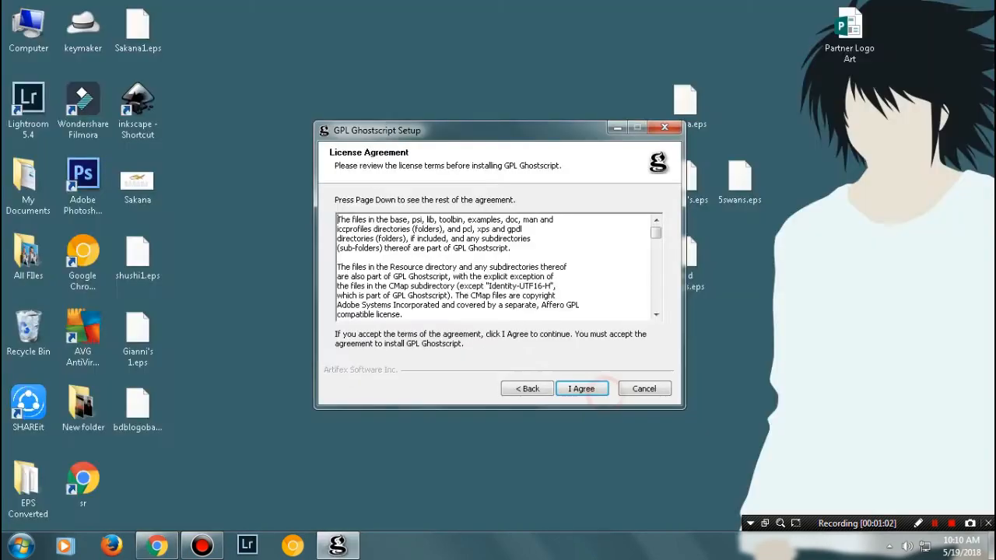
pyautogui.click(582, 389)
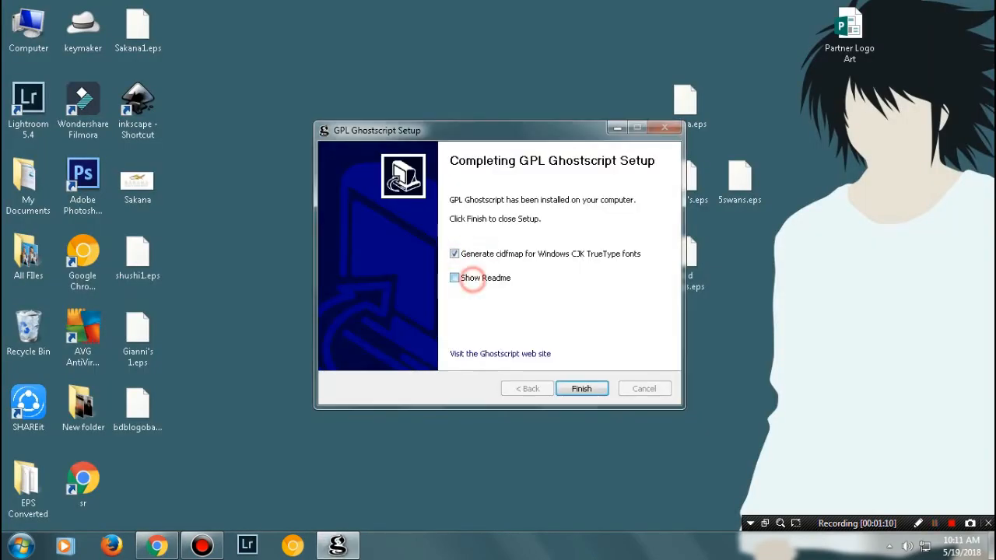
pyautogui.click(582, 388)
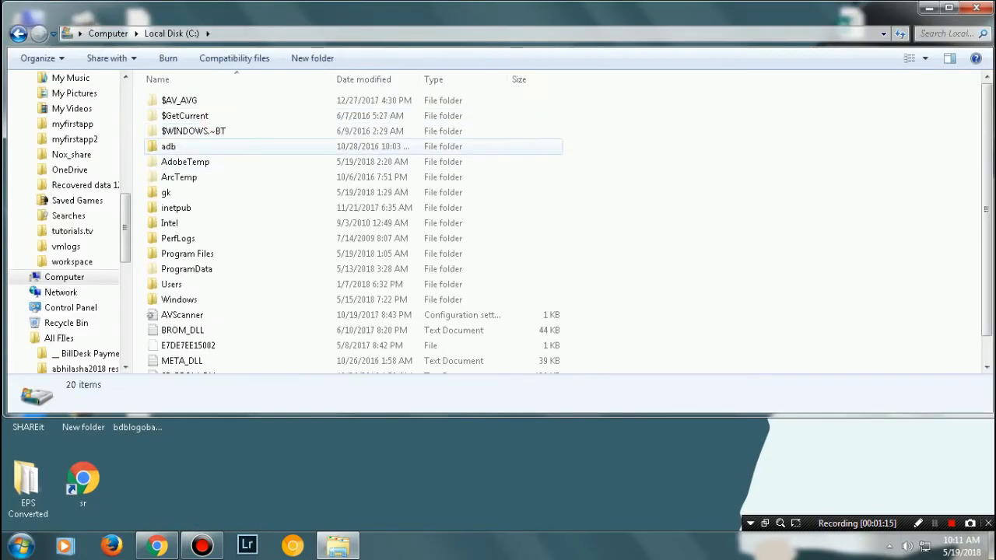
# Rename Program Files\gs\gs9.23\bin to 'gk', then open gk and right-click its files.
pyautogui.doubleClick(187, 253)
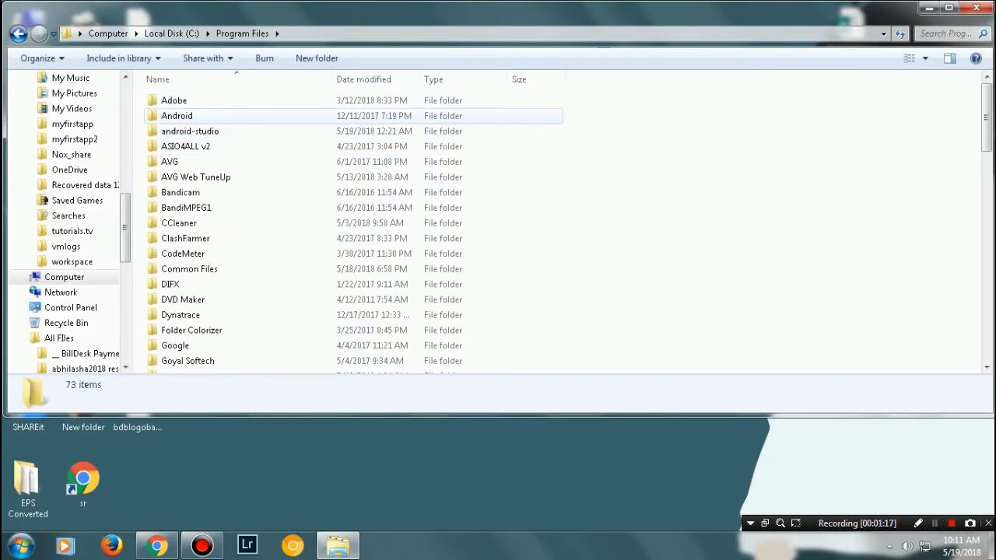
pyautogui.click(187, 360)
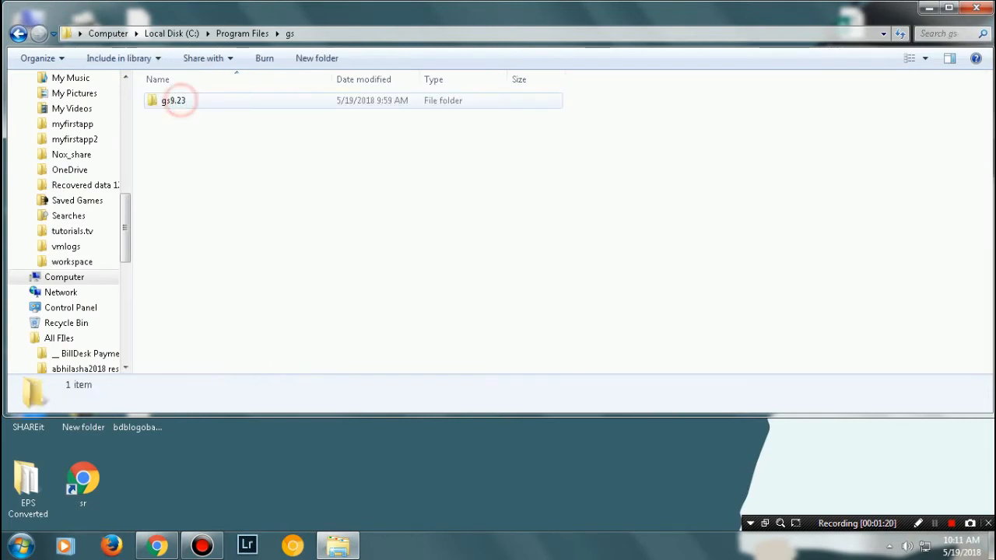
pyautogui.doubleClick(175, 100)
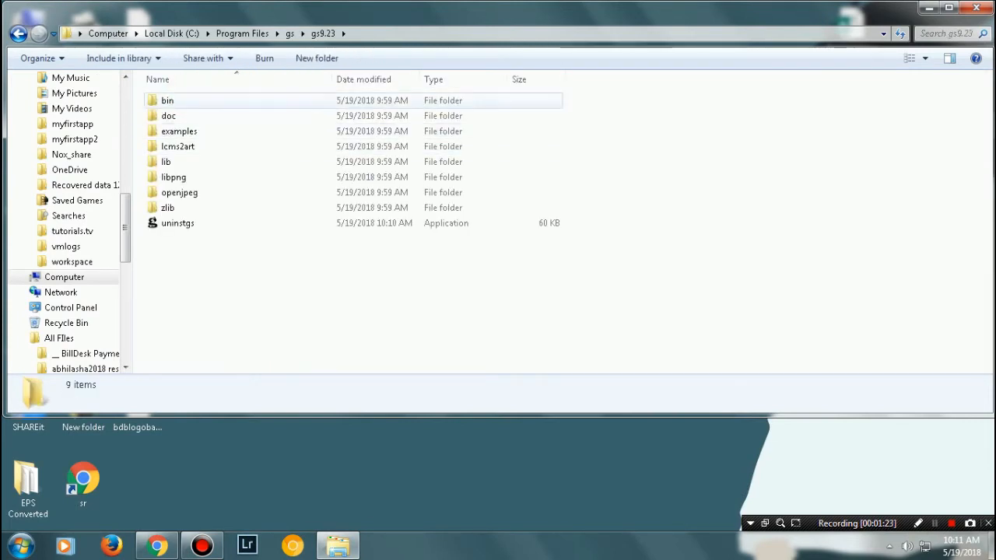
pyautogui.click(165, 161)
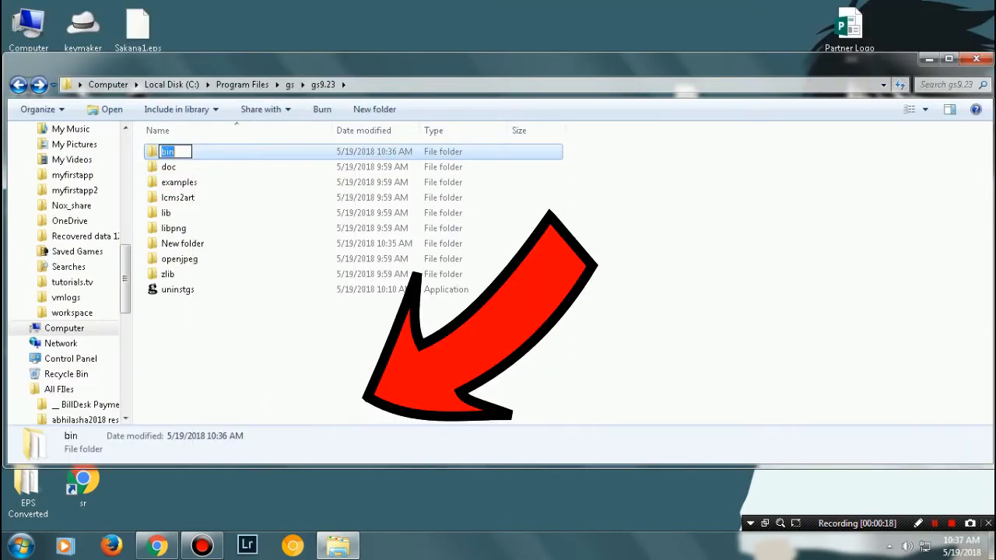
pyautogui.write('gk')
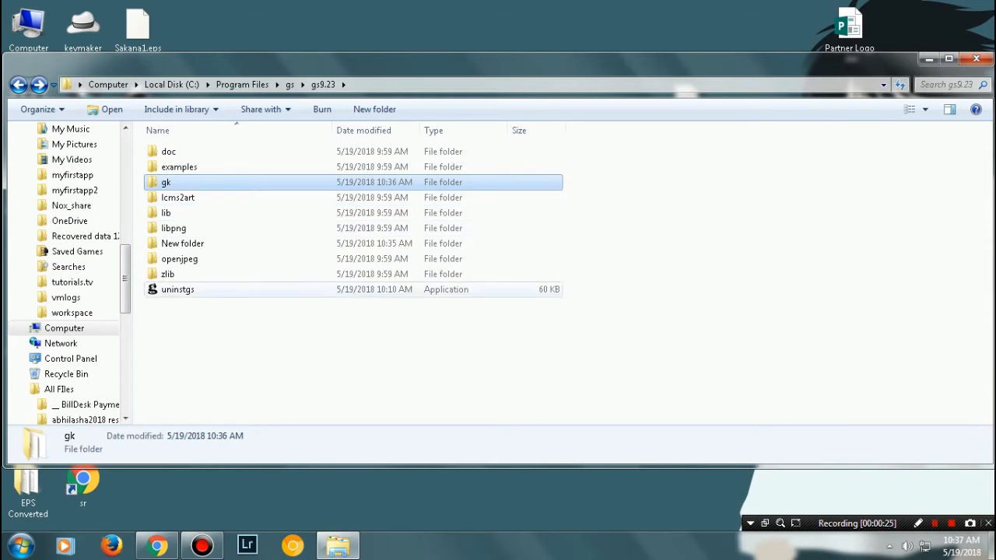
pyautogui.click(165, 212)
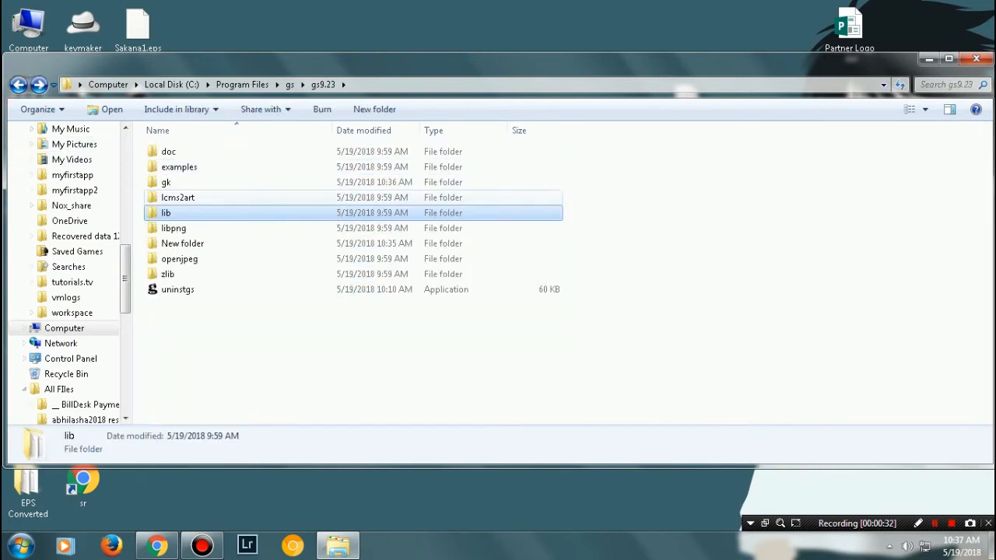
pyautogui.doubleClick(166, 181)
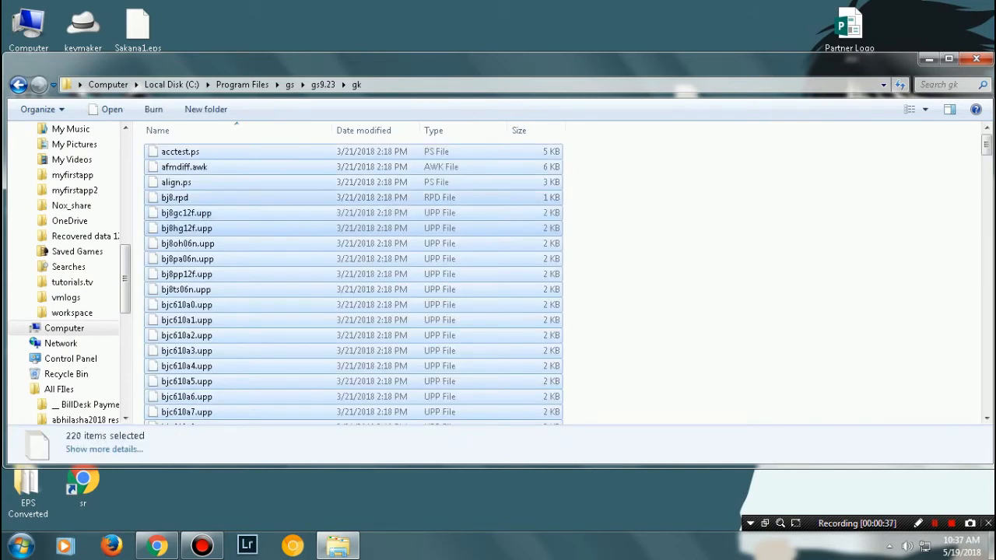
pyautogui.rightClick(166, 181)
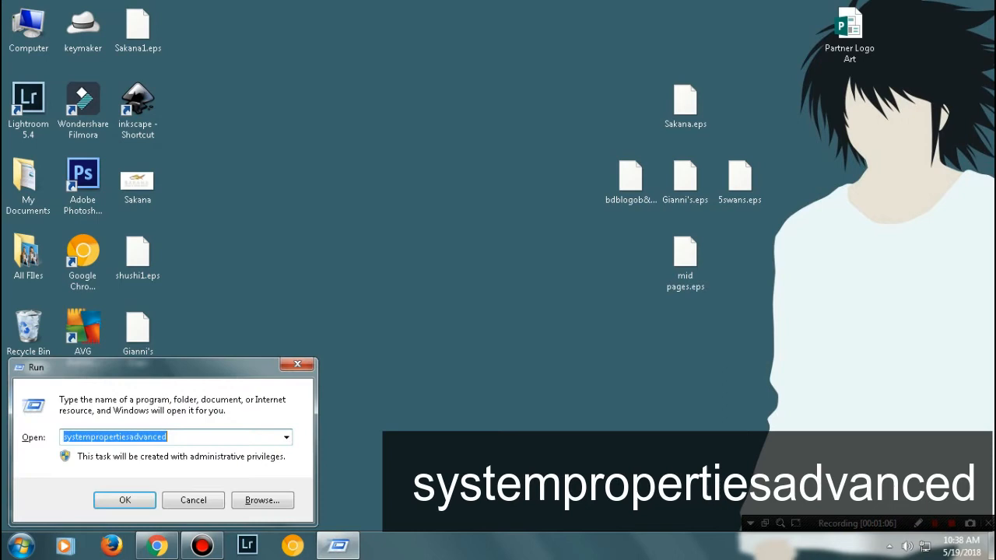
# Append ';C:\gk' to the system Path environment variable.
pyautogui.click(126, 500)
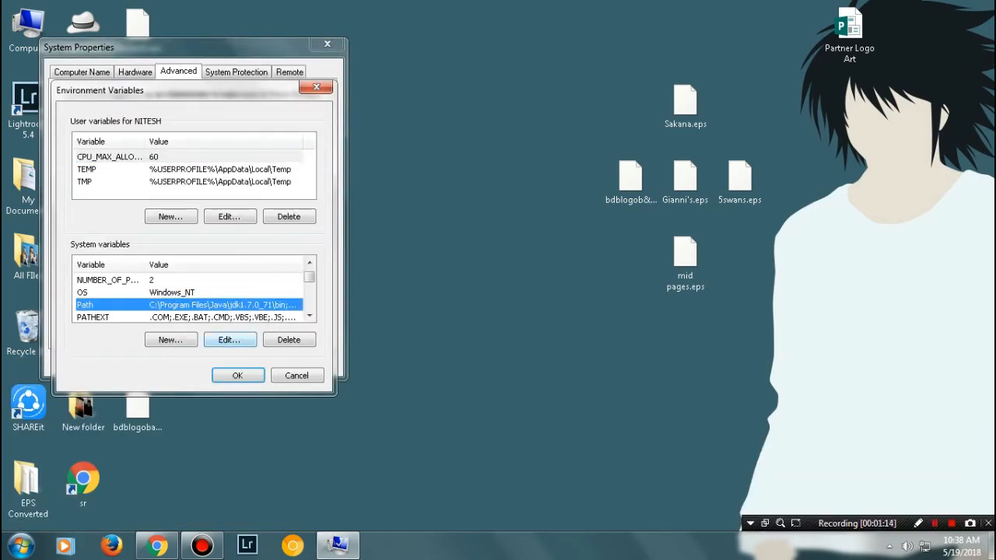
pyautogui.click(228, 340)
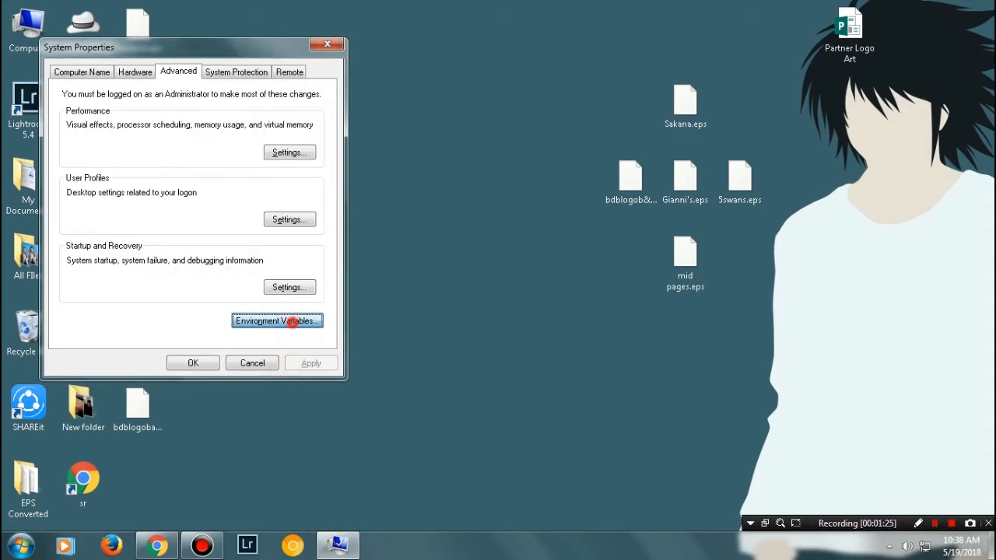
pyautogui.click(276, 320)
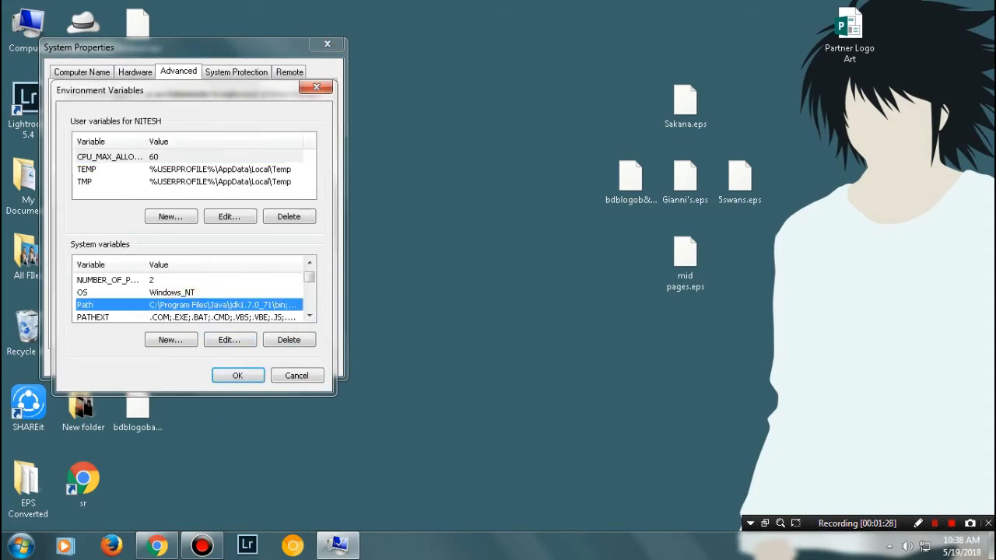
pyautogui.click(230, 339)
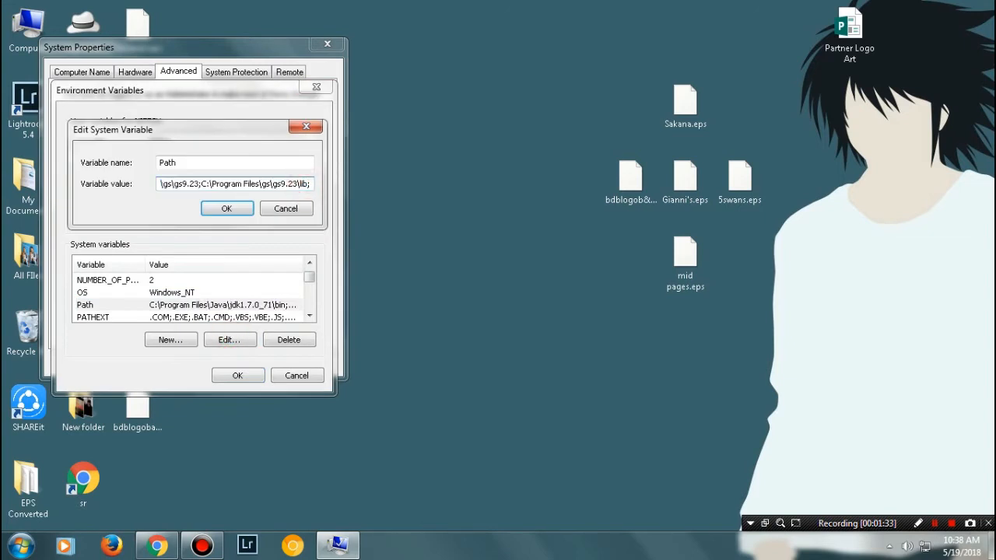
pyautogui.click(227, 208)
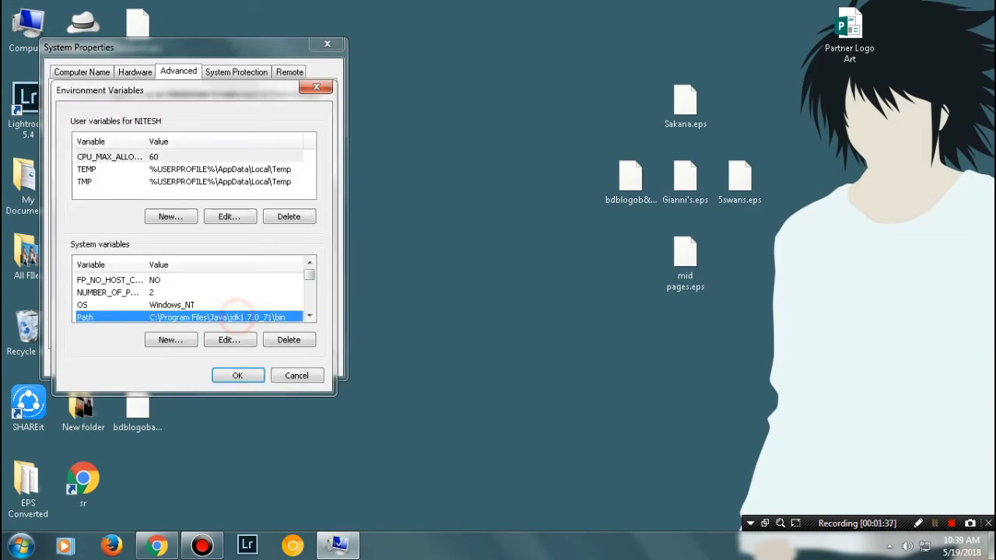
pyautogui.click(229, 340)
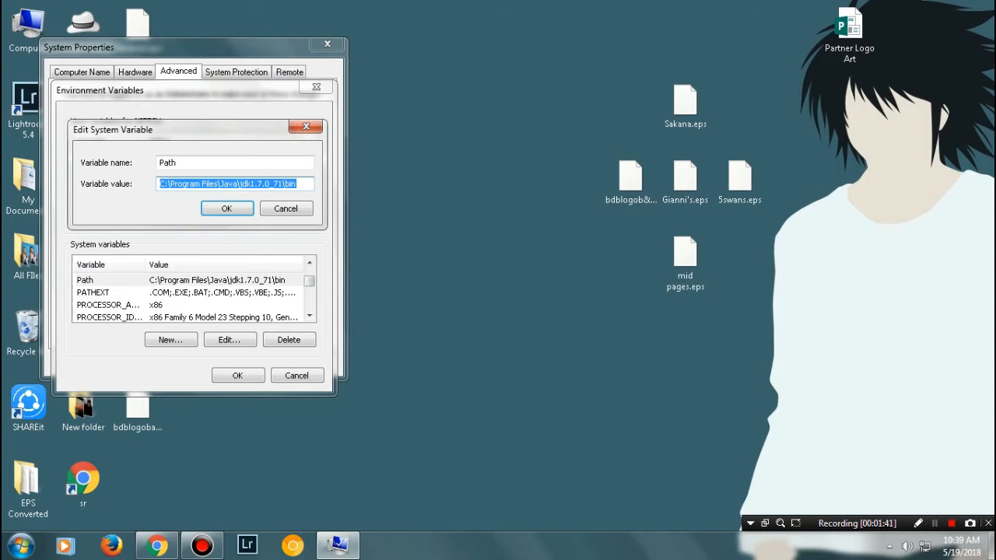
pyautogui.write(';C:\\gk')
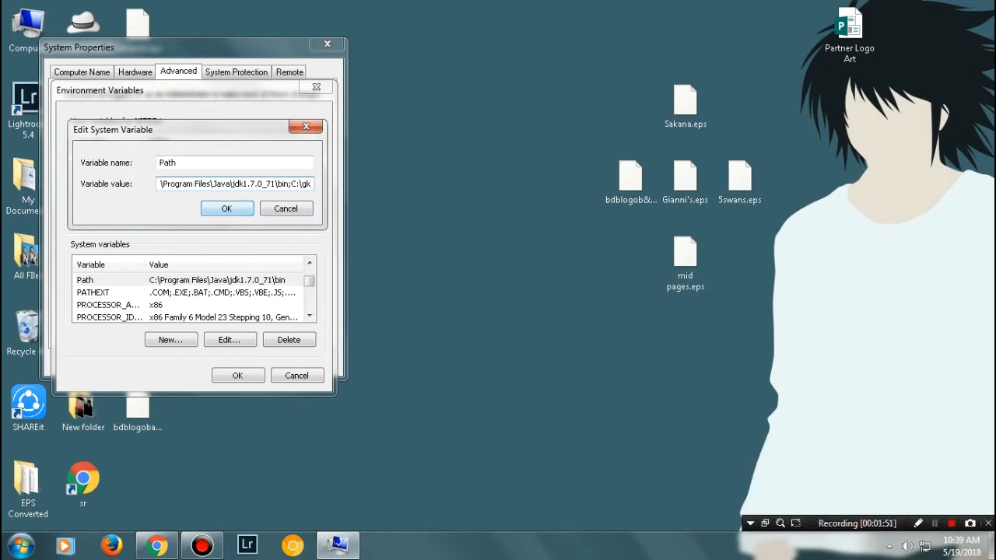
pyautogui.click(226, 208)
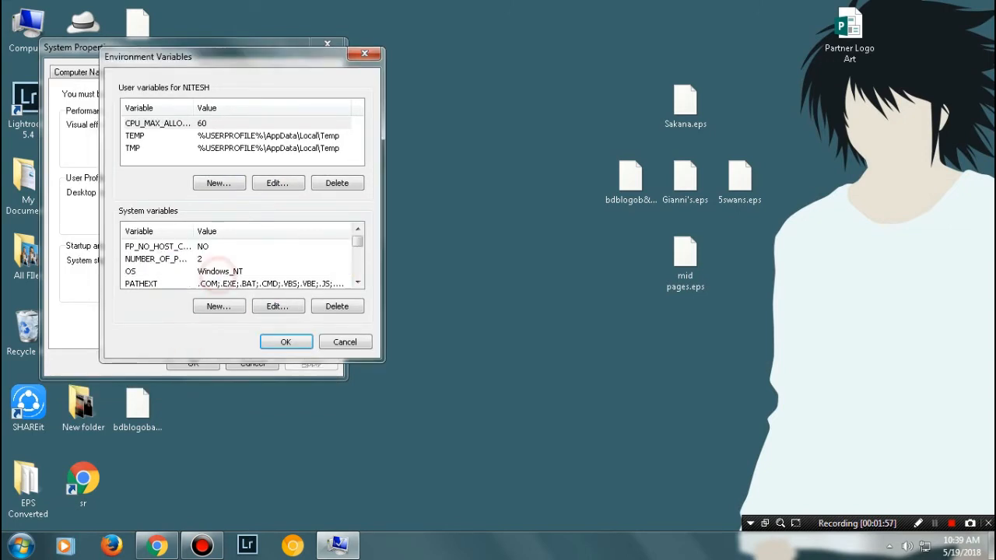
# Create a user variable 'Path' set to c:\gk and close Environment Variables.
pyautogui.click(219, 182)
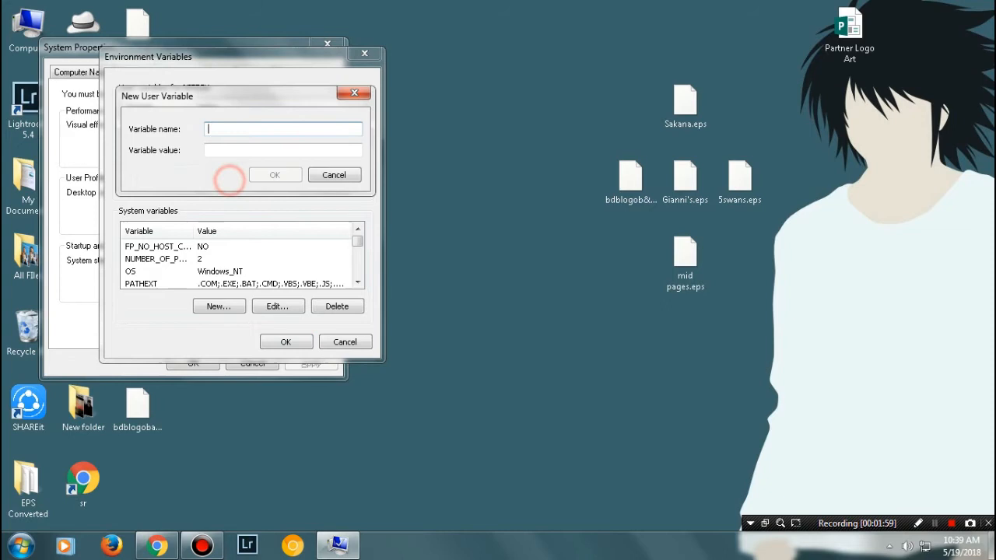
pyautogui.write('Path')
pyautogui.click(283, 150)
pyautogui.write('c:\\')
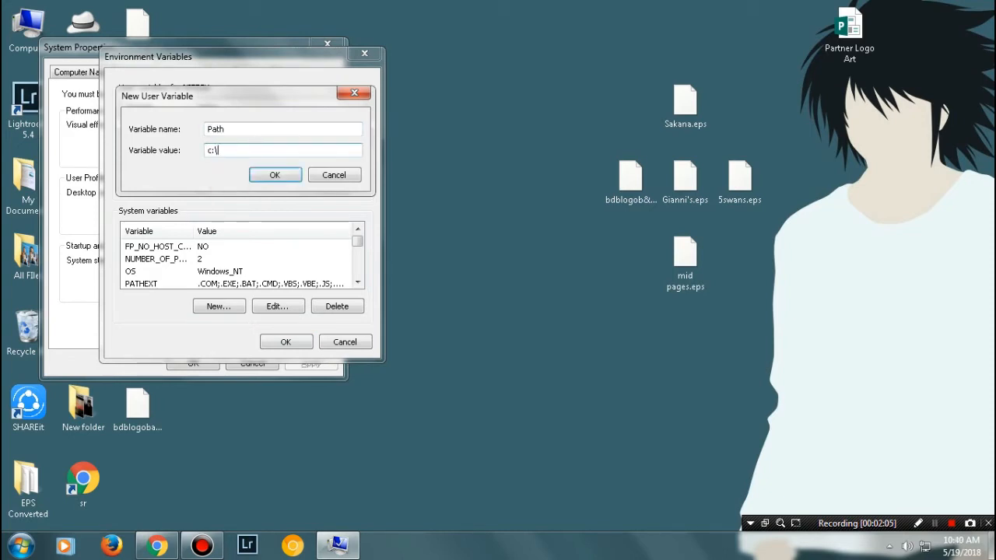
pyautogui.click(274, 174)
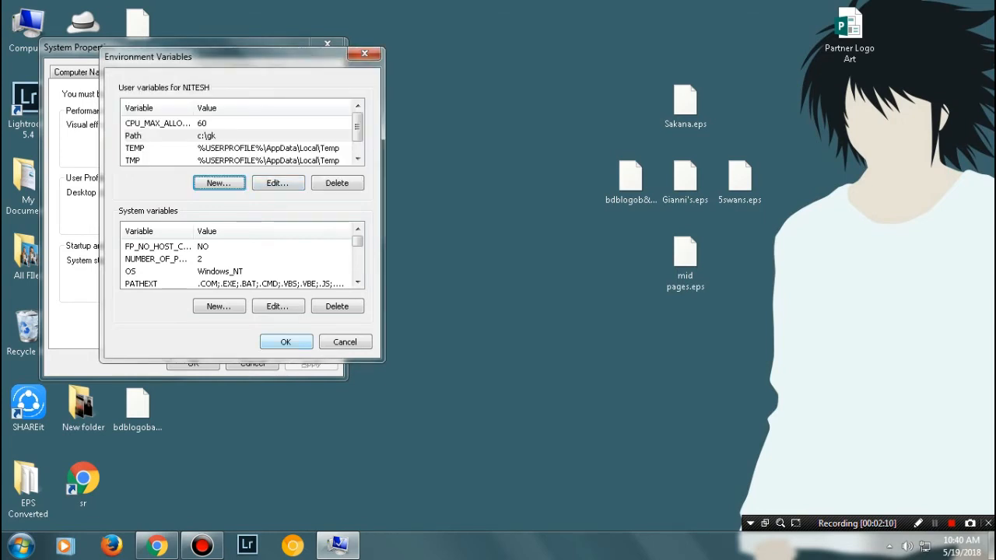
pyautogui.click(286, 342)
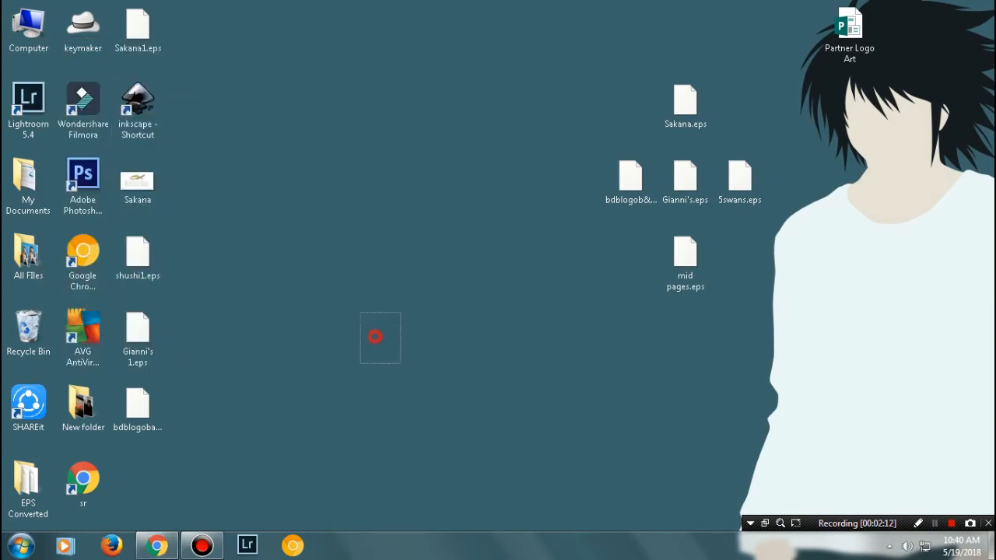
# Relaunch Inkscape, try opening the EPS file, and dismiss the ps2pdf failure message.
pyautogui.click(137, 105)
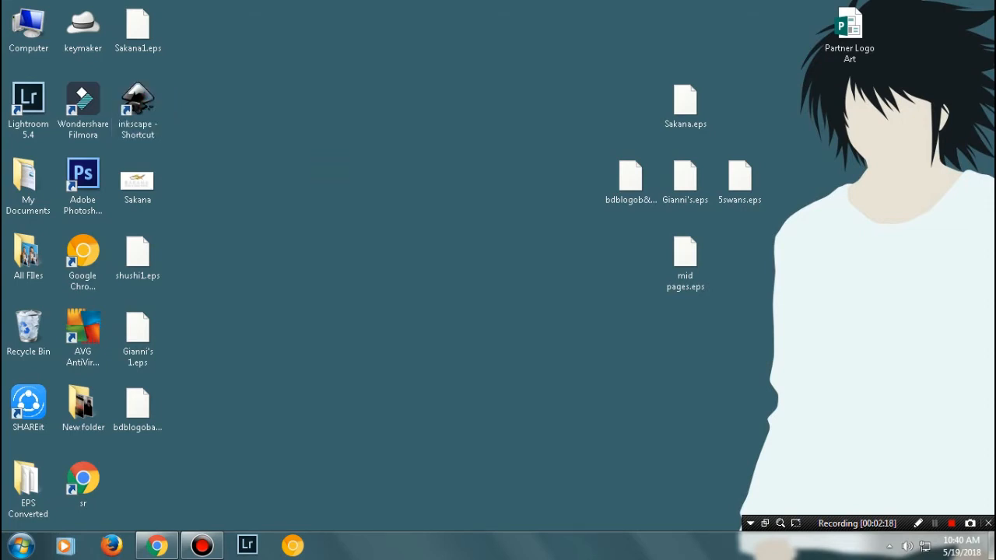
pyautogui.doubleClick(137, 100)
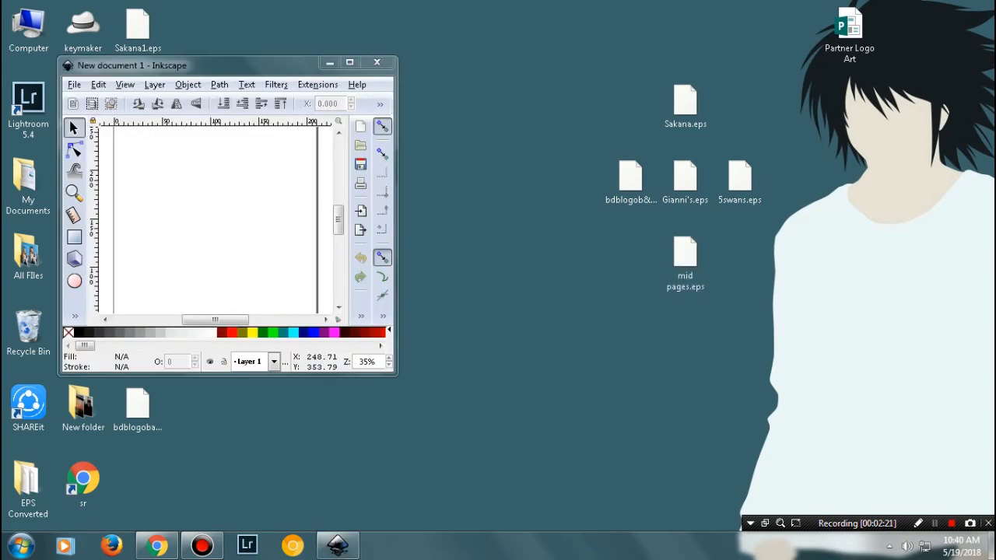
pyautogui.click(631, 178)
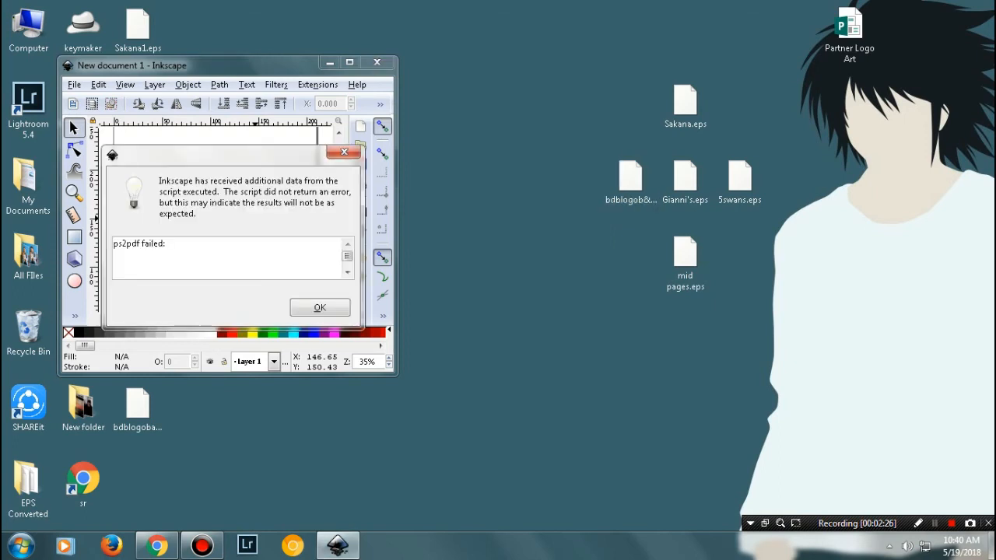
pyautogui.click(318, 306)
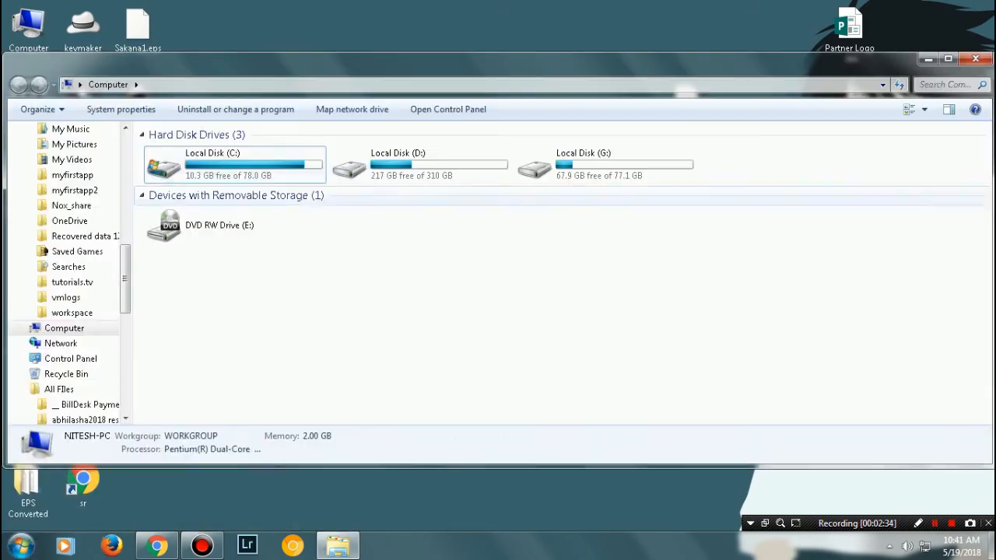
# Open the Computer view to list the hard disk drives.
pyautogui.doubleClick(224, 151)
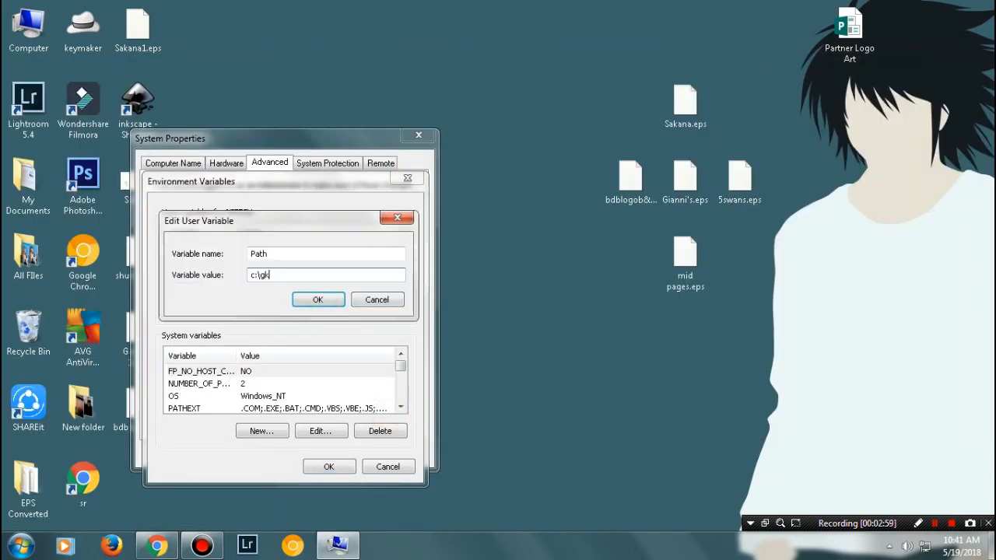
# Confirm the edited user Path value and close the environment settings.
pyautogui.click(318, 299)
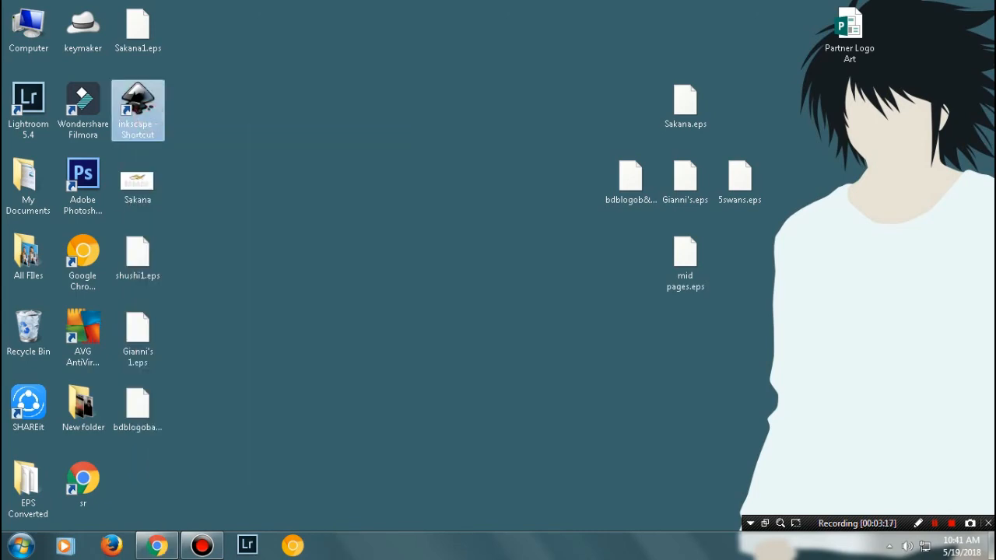
# Relaunch Inkscape and accept PDF import settings to load the rose arch logo EPS.
pyautogui.doubleClick(138, 102)
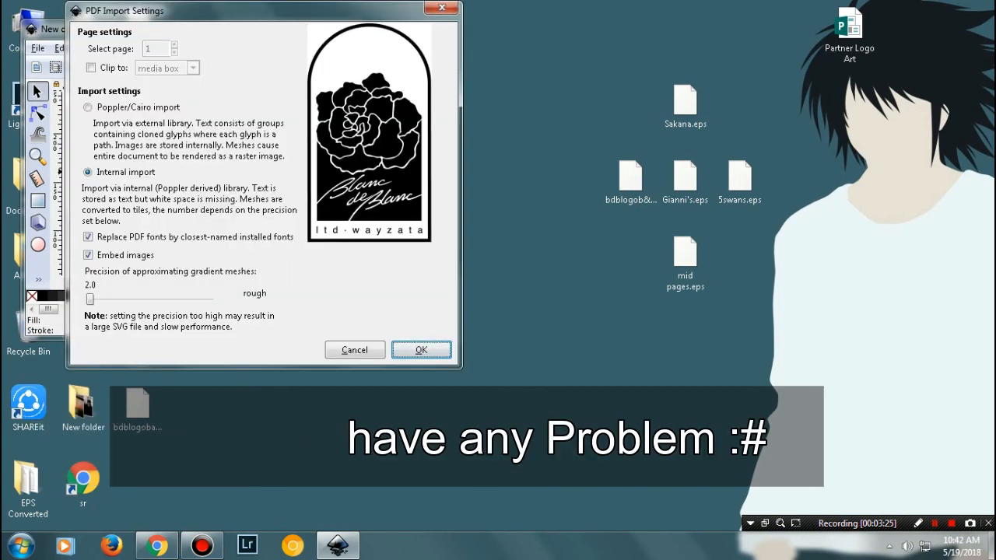
pyautogui.click(421, 349)
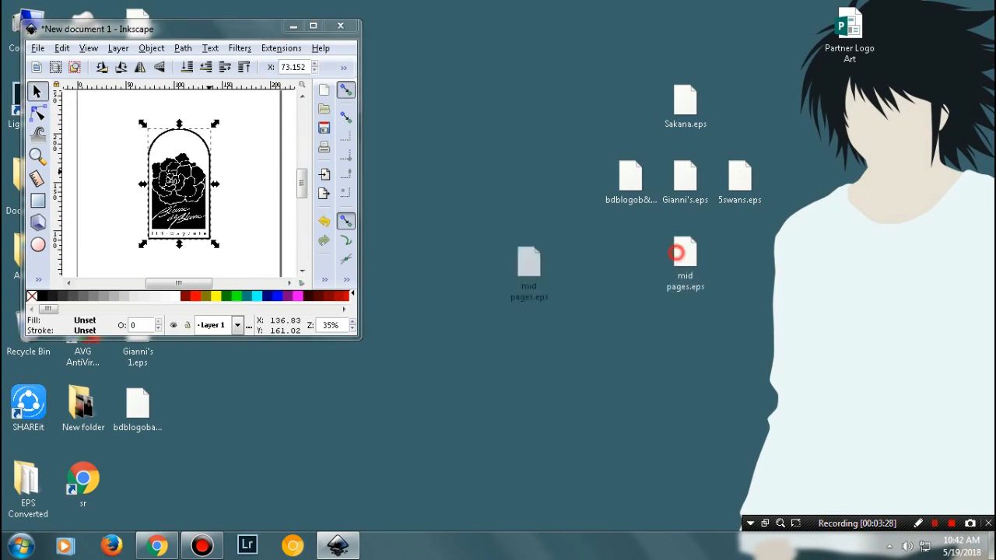